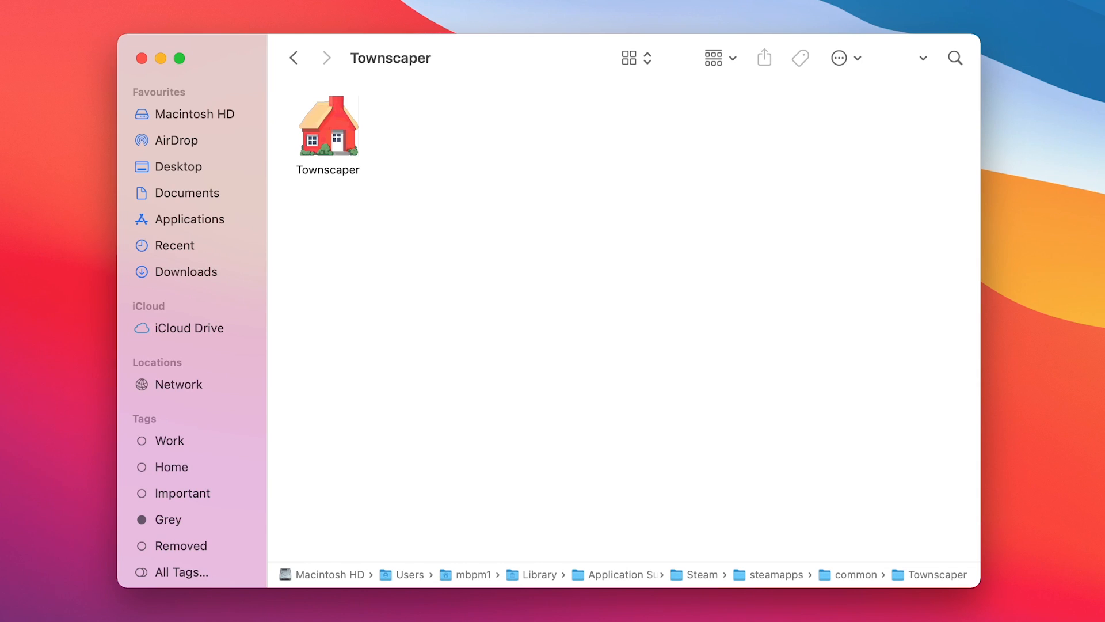
Launch the ScourgeBringer app from the steamapps/common/ScourgeBringer folder in Finder
click(328, 126)
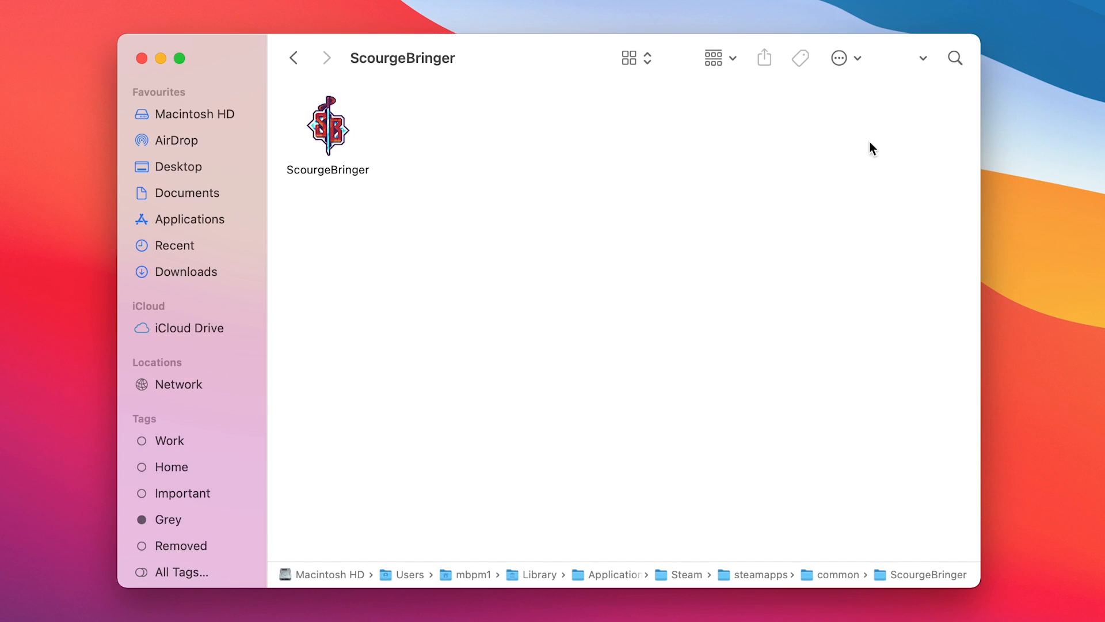
click(329, 125)
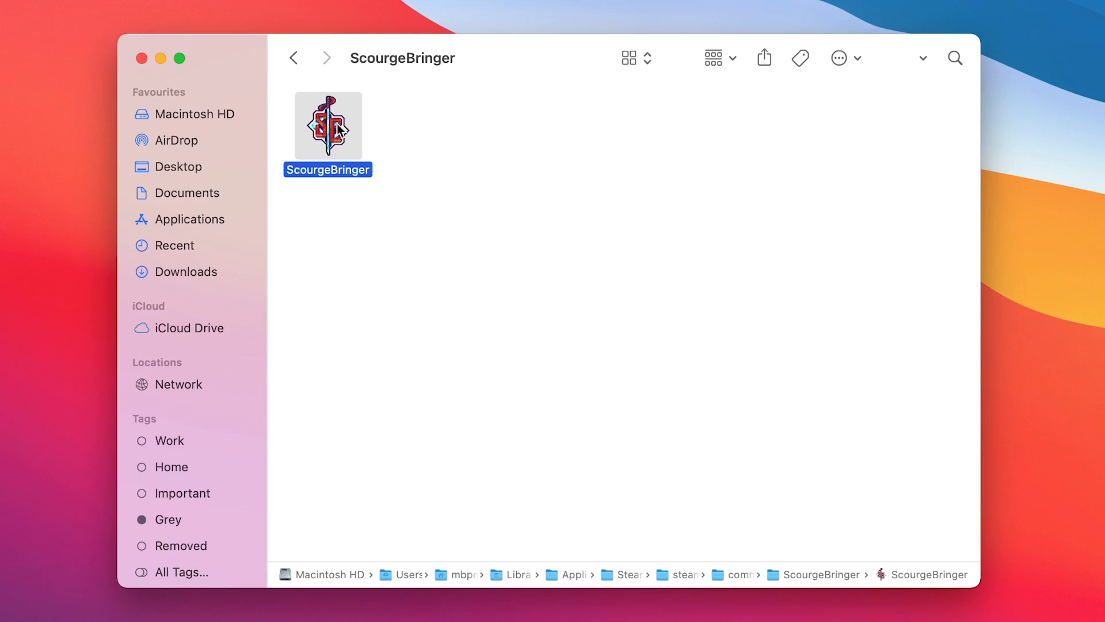
double_click(328, 126)
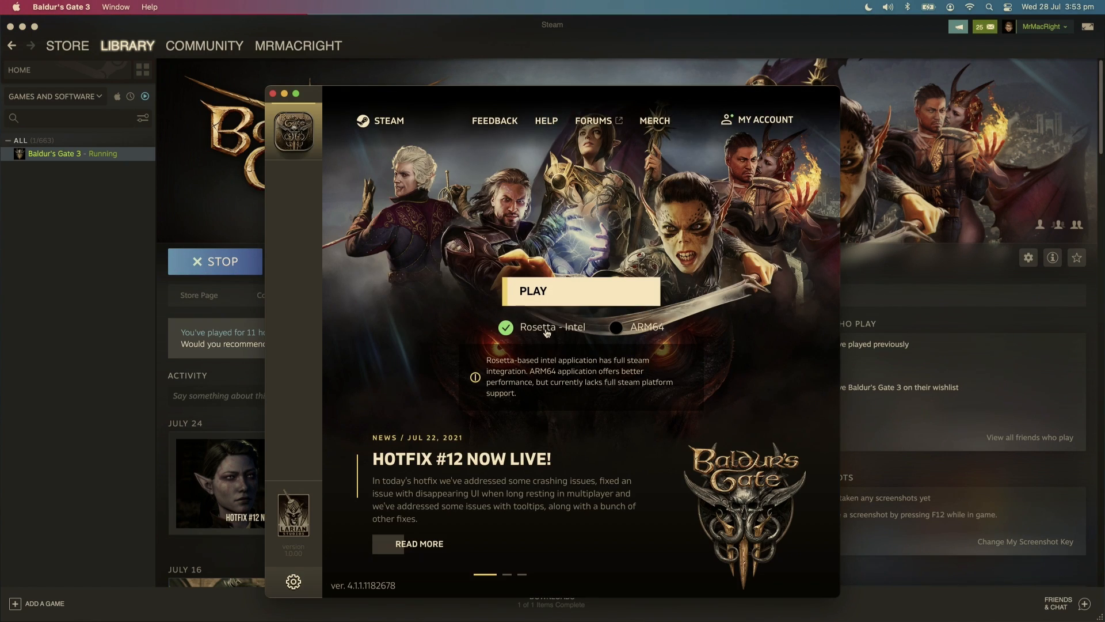
Play Baldur's Gate 3 in Rosetta Intel mode and return to the Steam library
click(615, 327)
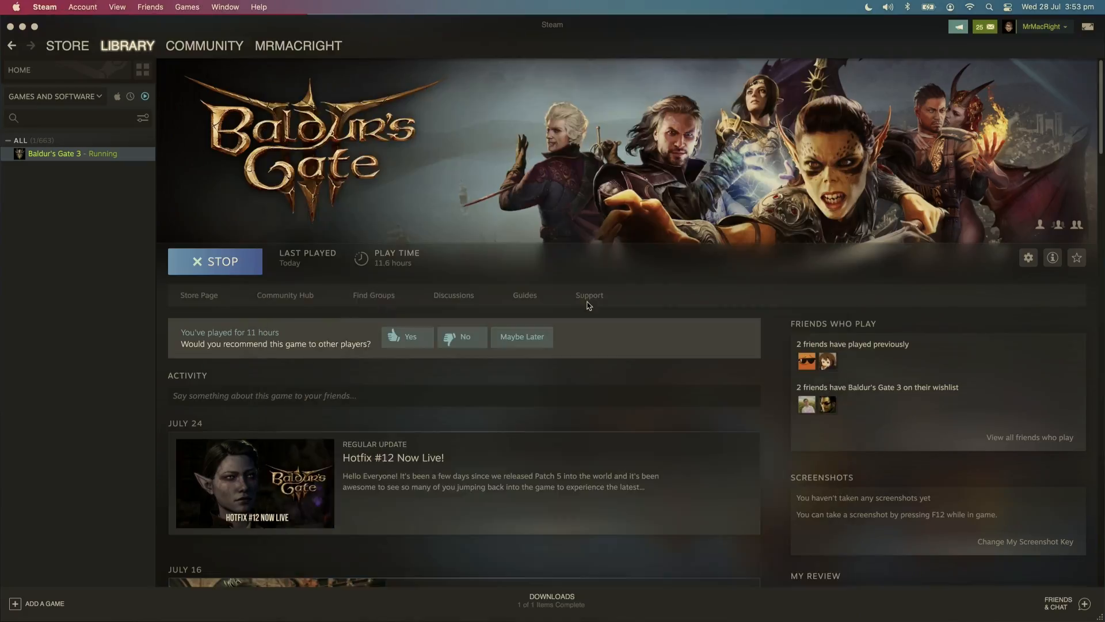
click(214, 262)
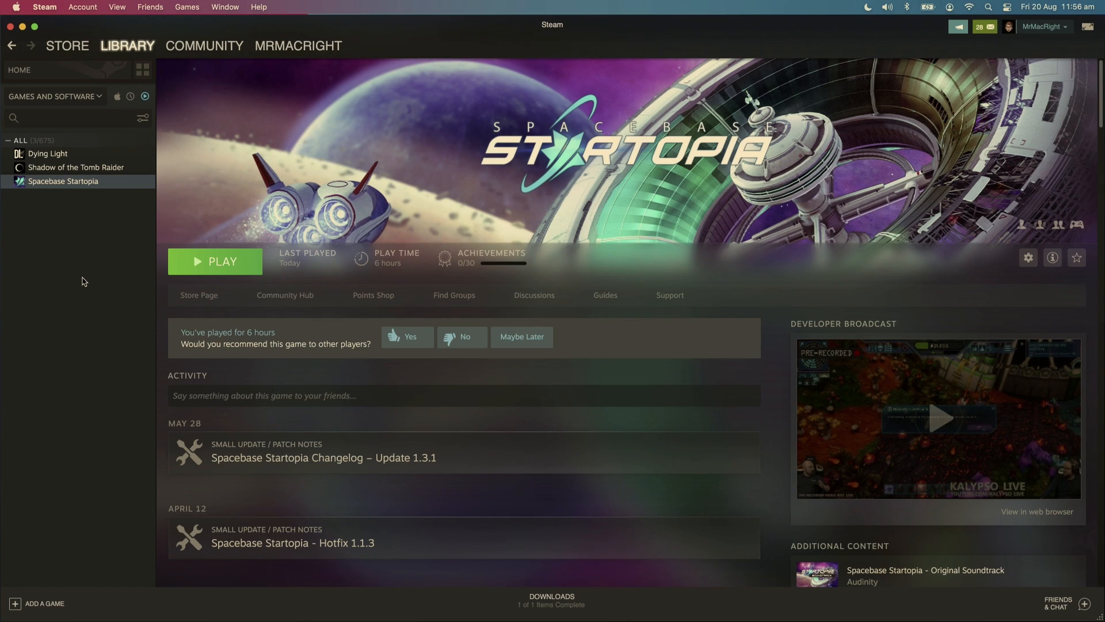
Select Neverwinter Nights: Enhanced Edition in the Steam library sidebar
click(215, 261)
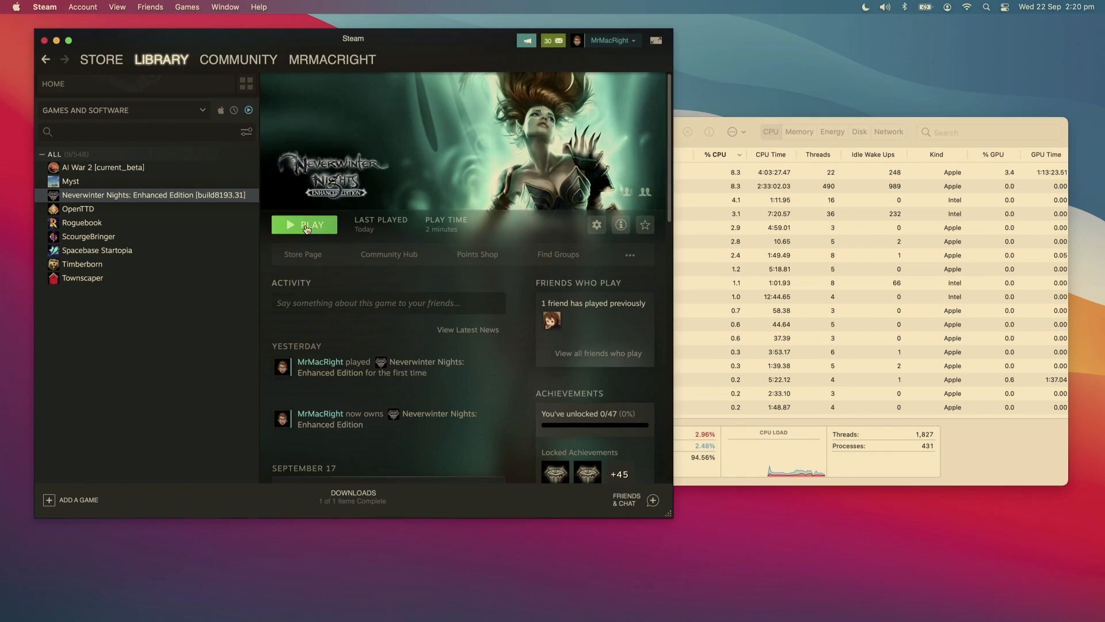
Play Neverwinter Nights: Enhanced Edition so it appears as an Intel process in Activity Monitor
click(304, 225)
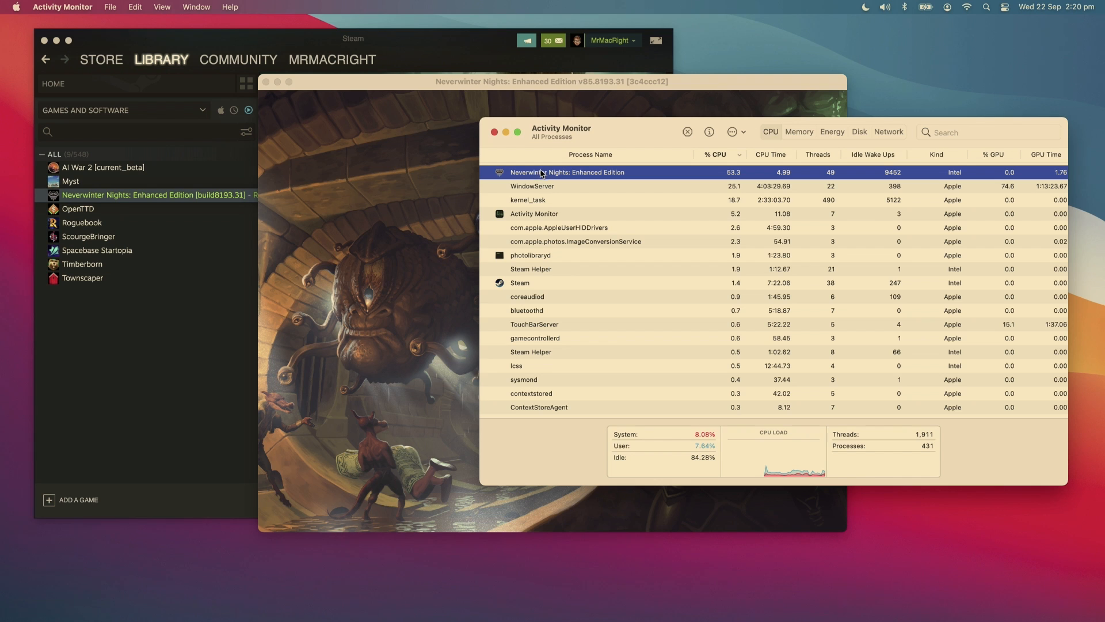
mouse_move(956, 175)
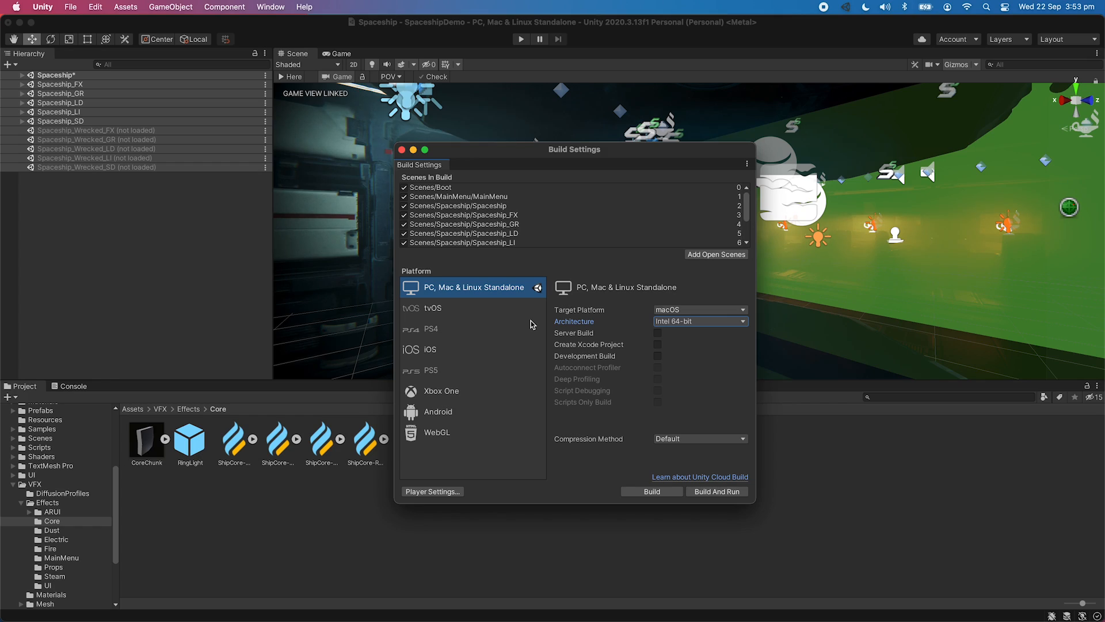
Choose Intel 64-bit + Apple silicon as the macOS build architecture in Unity Build Settings
click(700, 321)
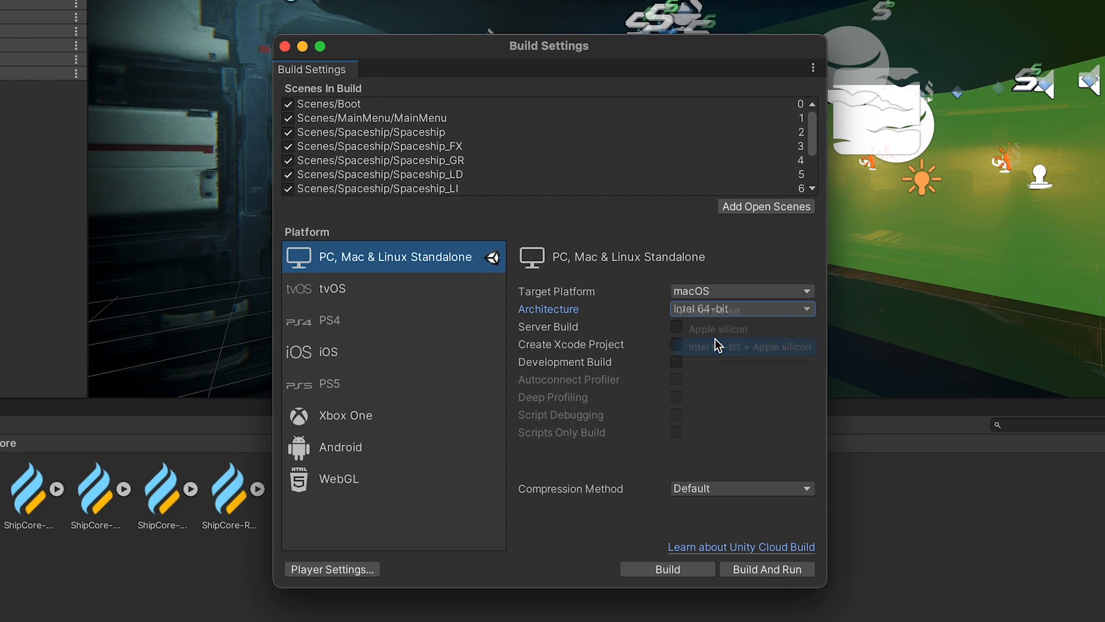
click(747, 346)
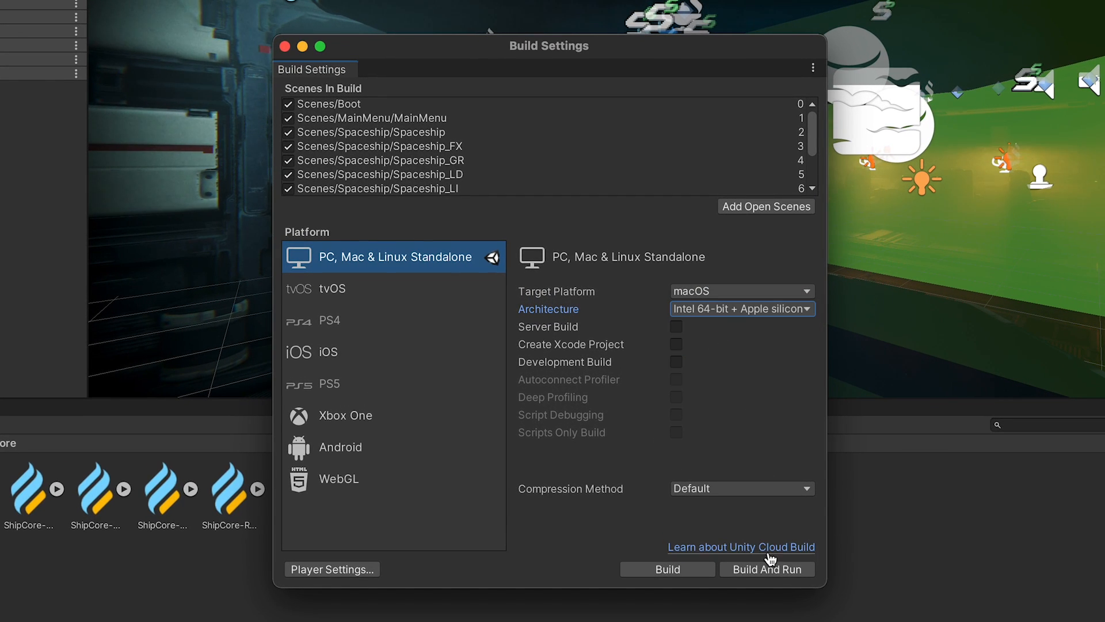